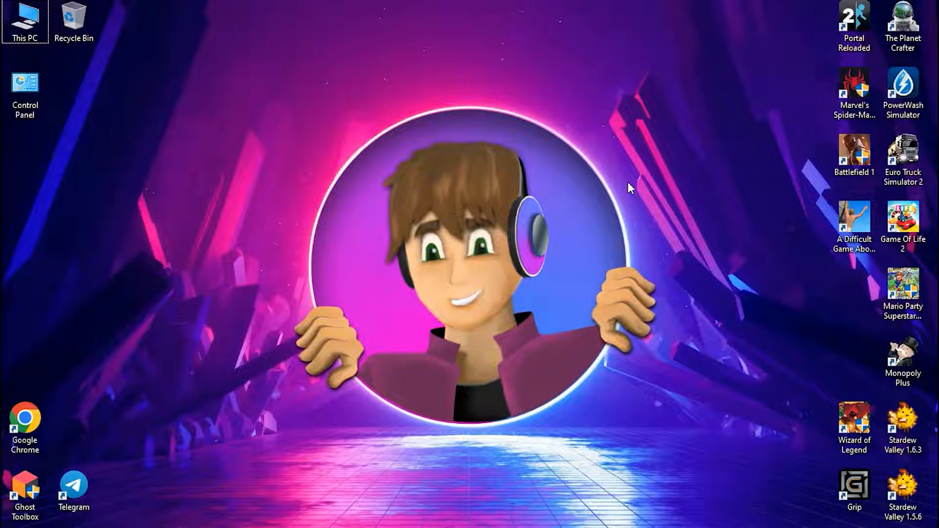
mouse_move(832, 143)
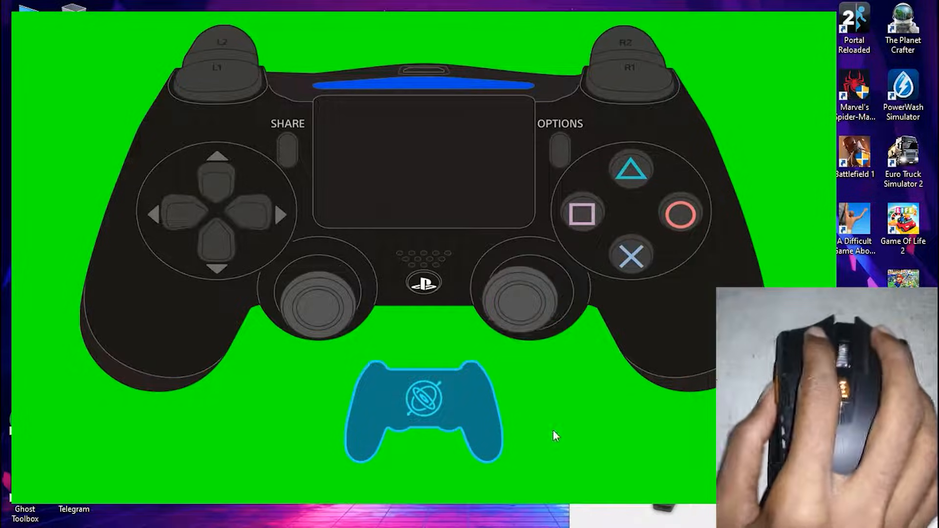
mouse_move(202, 163)
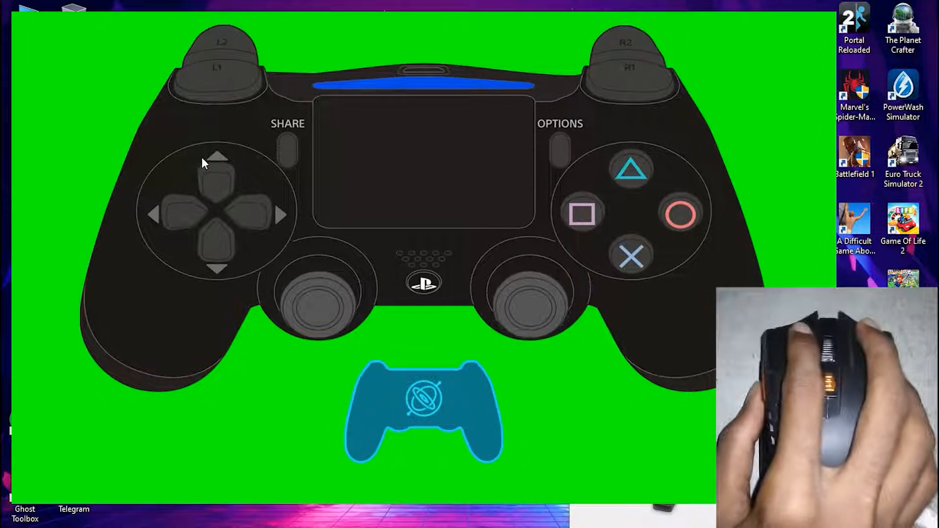
mouse_move(287, 104)
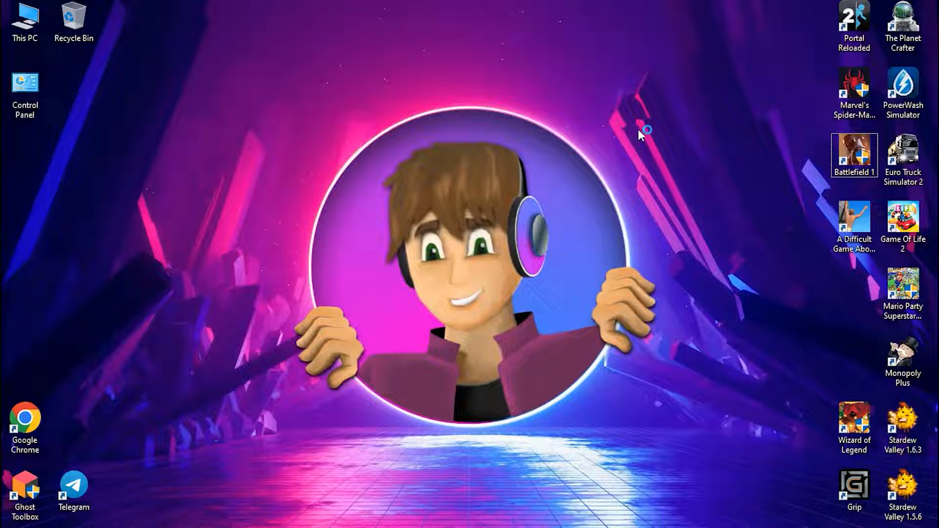
mouse_move(369, 242)
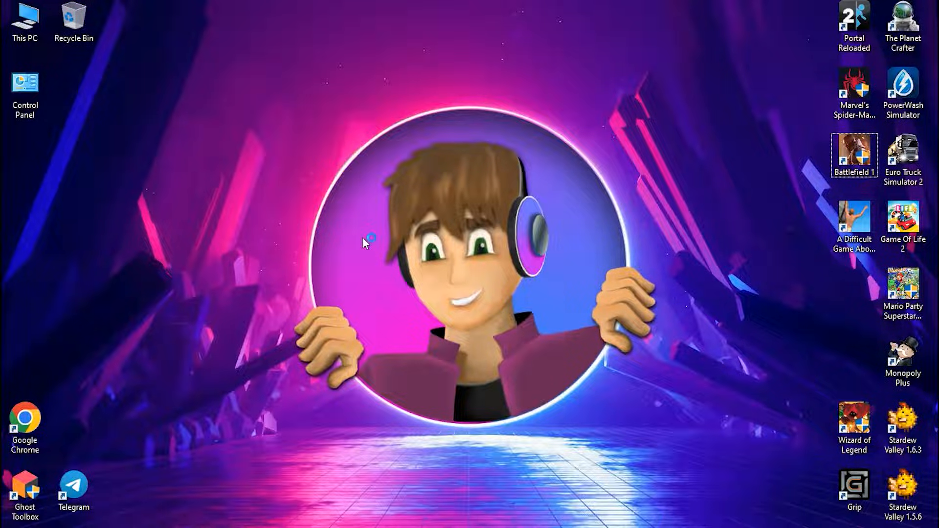